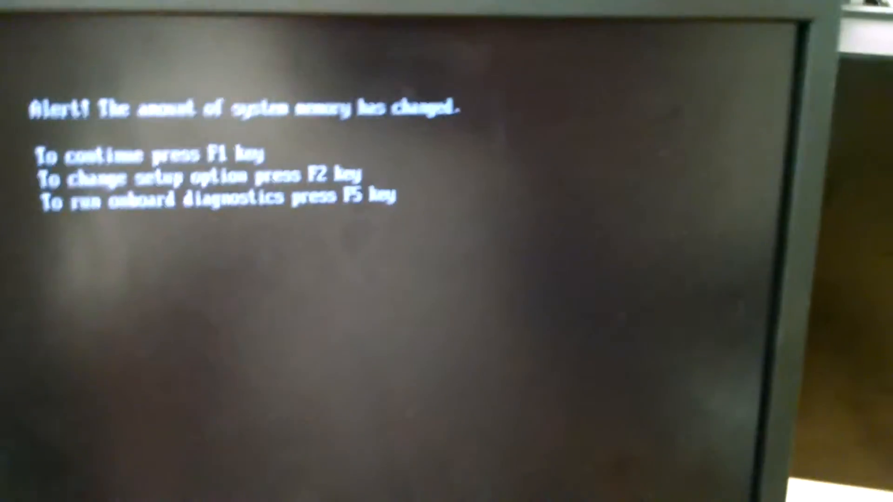
# Step: Dismiss the BIOS memory-change alert with F1 so boot continues into Windows
pyautogui.press('F1')
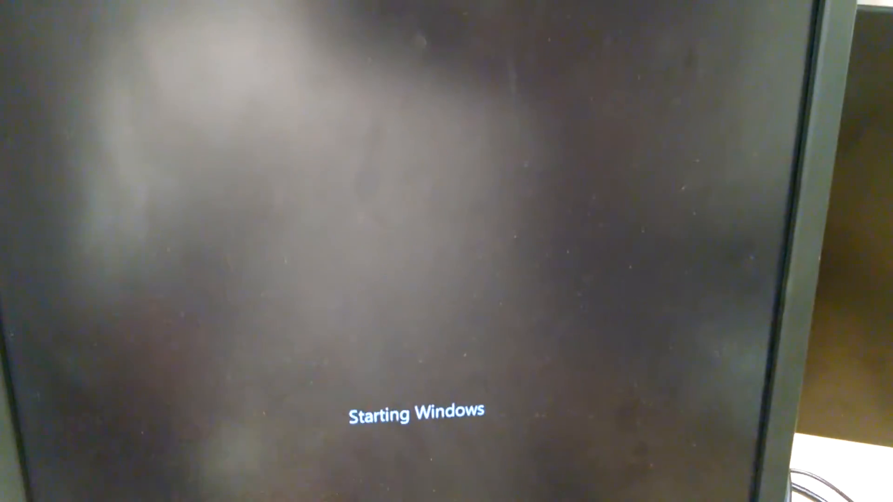